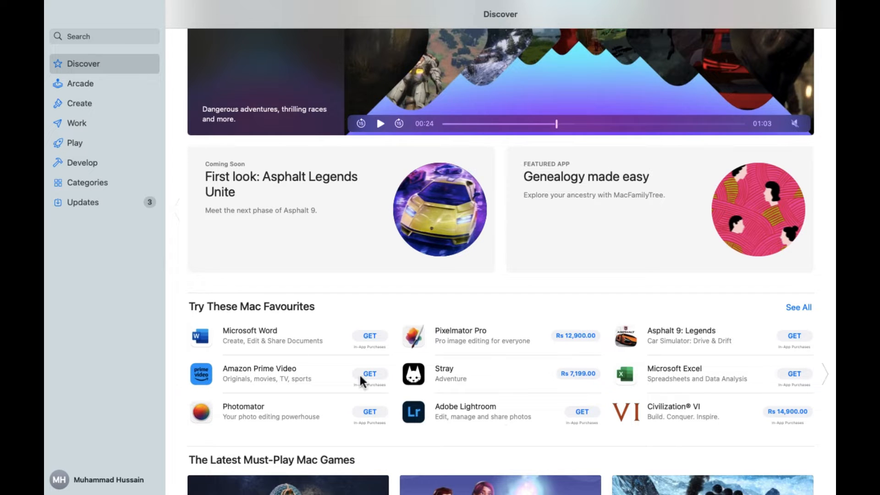
mouse_move(536, 397)
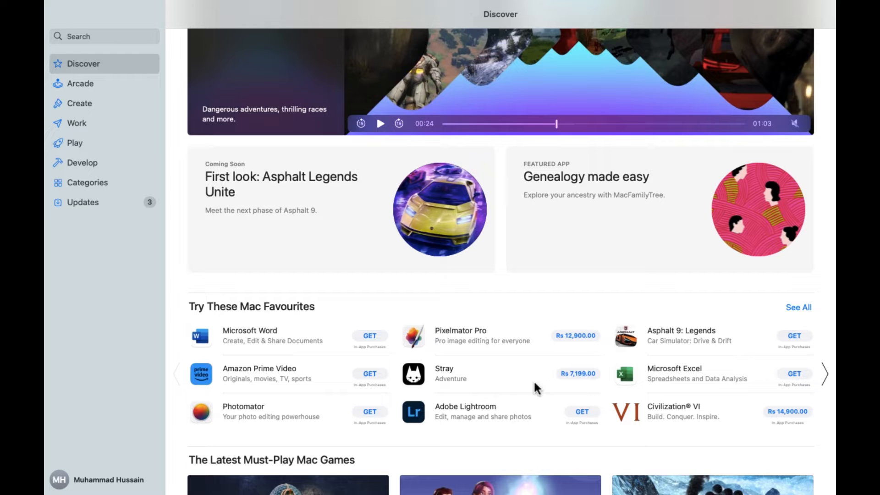
mouse_move(487, 378)
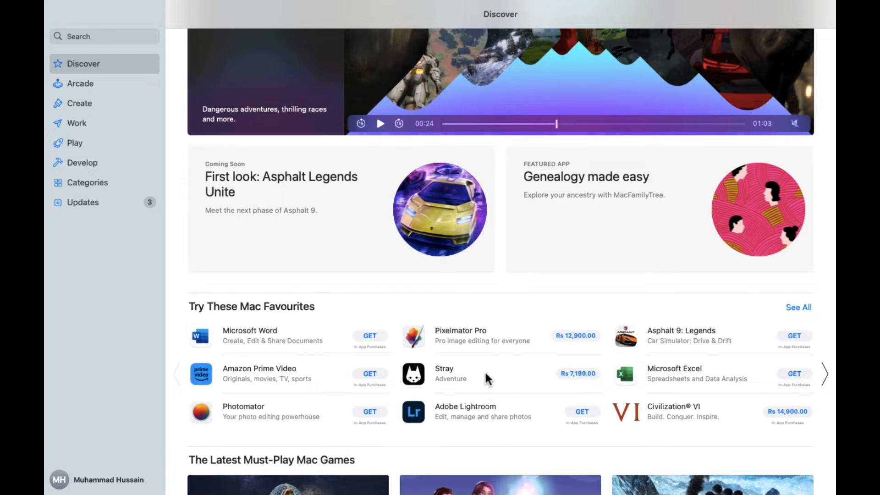
Open Stray from Try These Mac Favourites and play its gameplay trailer.
click(444, 374)
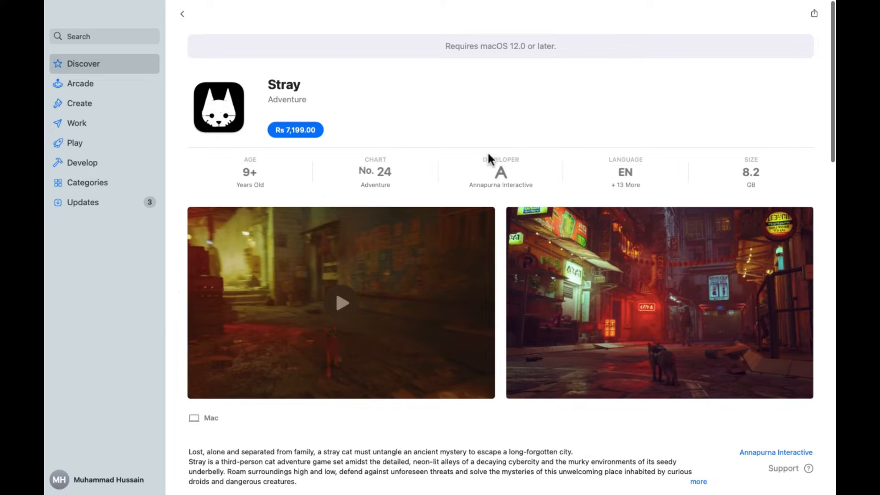
click(340, 303)
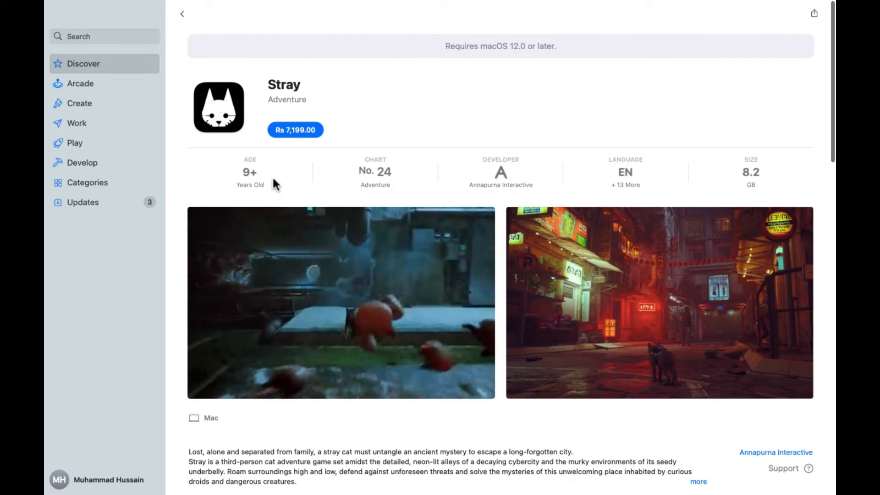
Scroll through Stray's Ratings, What's New, App Privacy and Information sections.
scroll(down, 3)
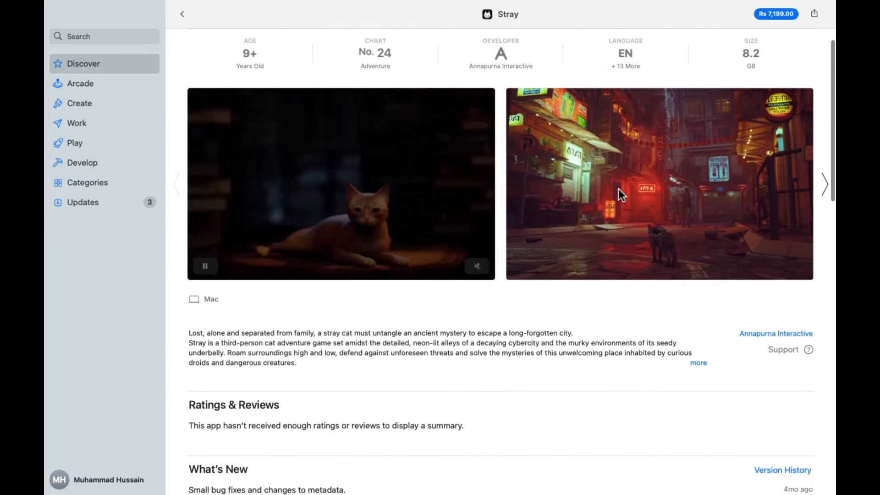
scroll(down, 3)
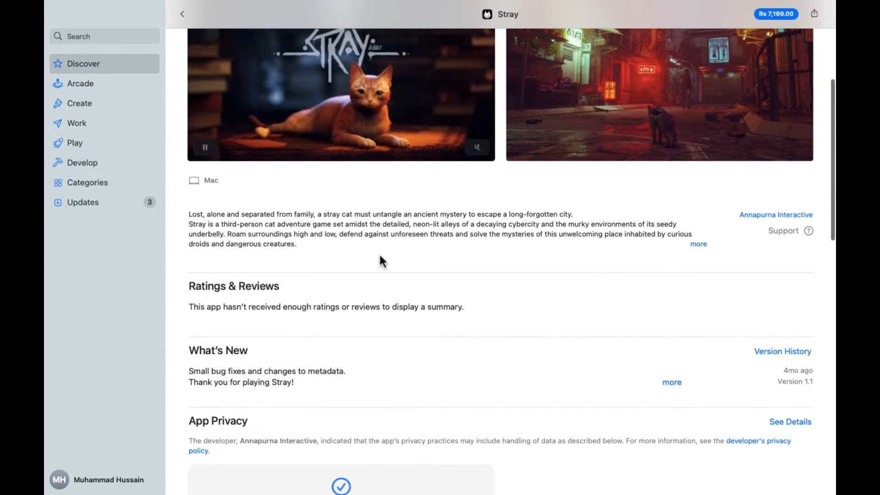
scroll(down, 3)
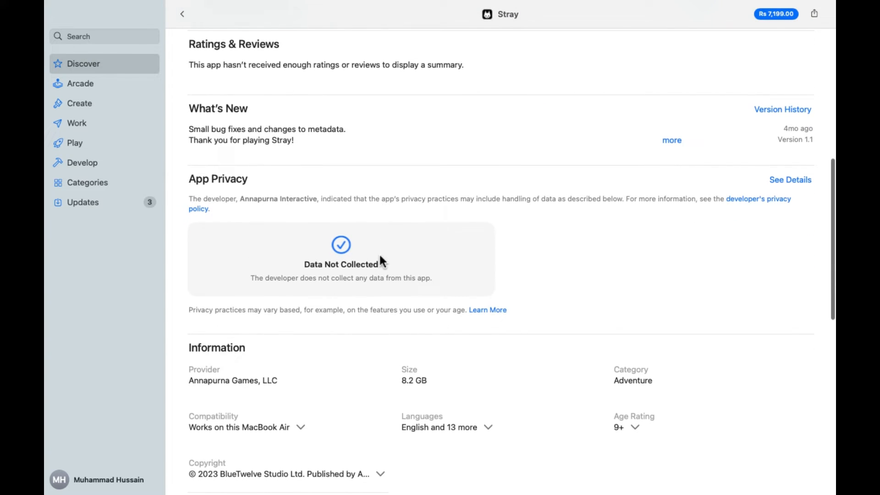
scroll(down, 3)
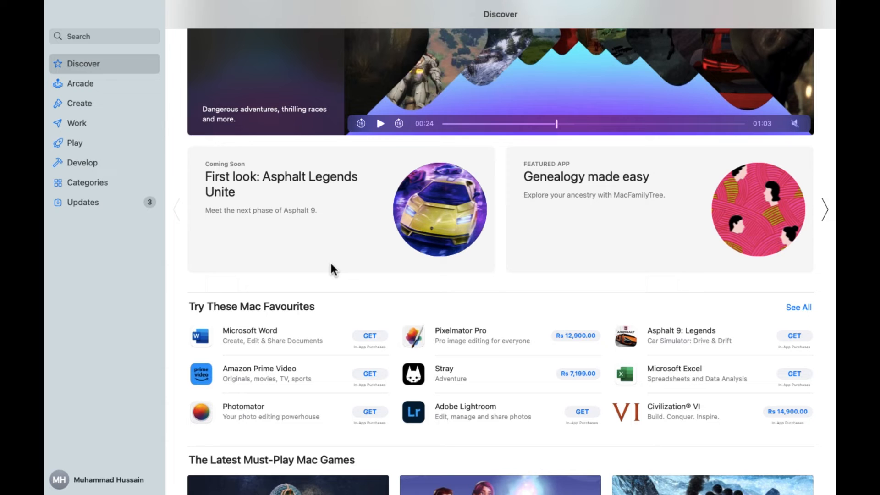
Reopen Stray from Mac Favourites and start its trailer again.
click(444, 368)
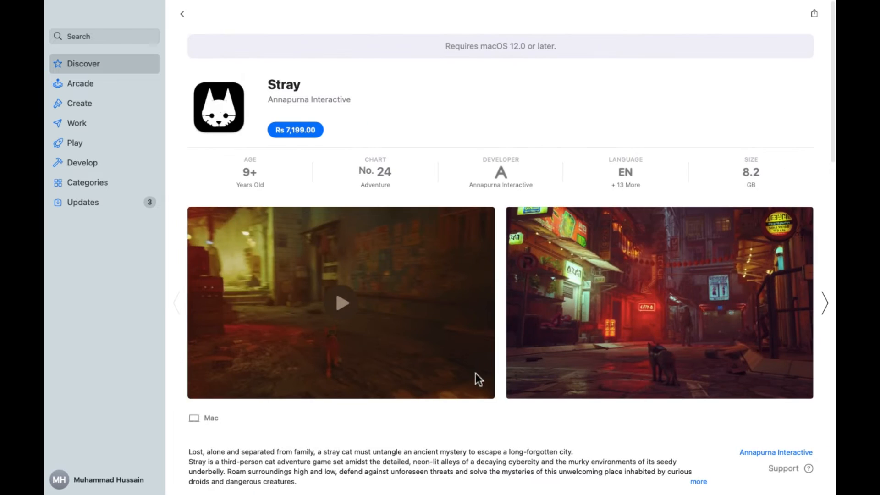
click(344, 303)
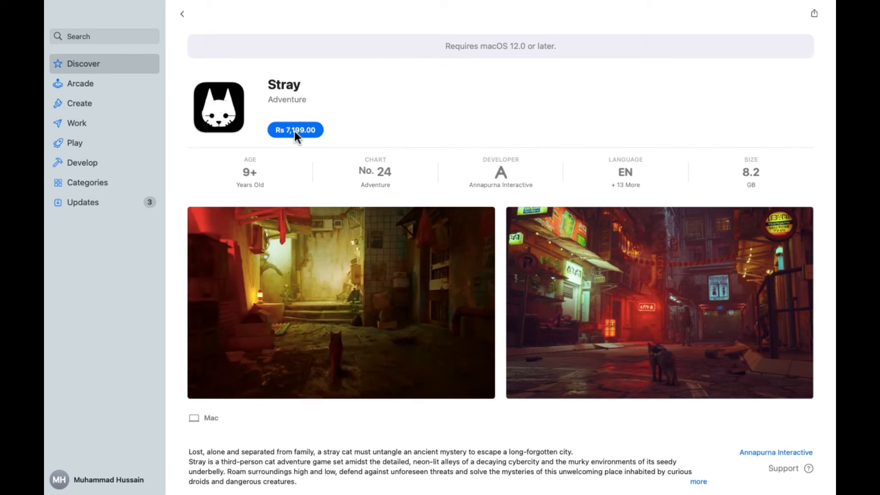
Try buying Stray for Rs 7,199.00, then dismiss the macOS 12 purchase-failure alert.
click(295, 130)
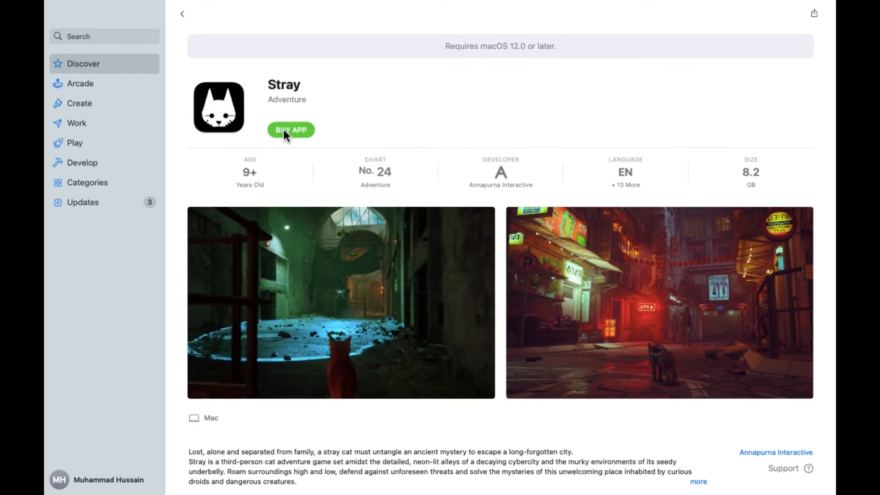
click(291, 130)
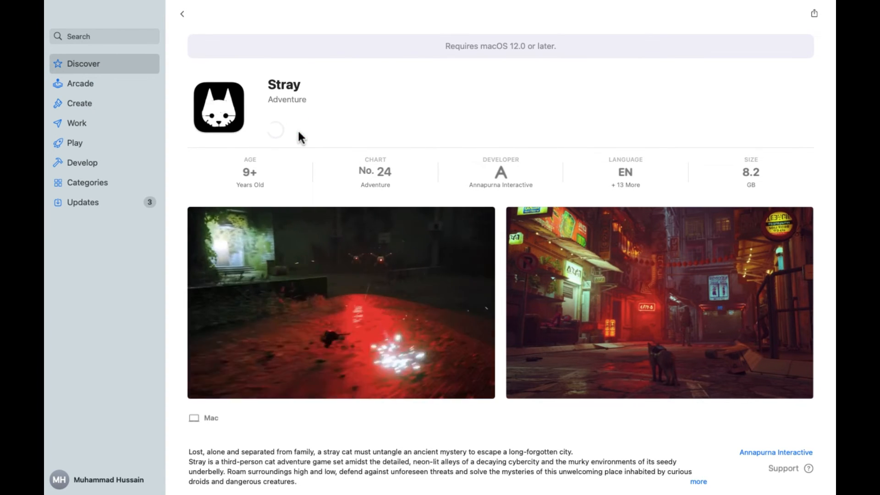
click(275, 131)
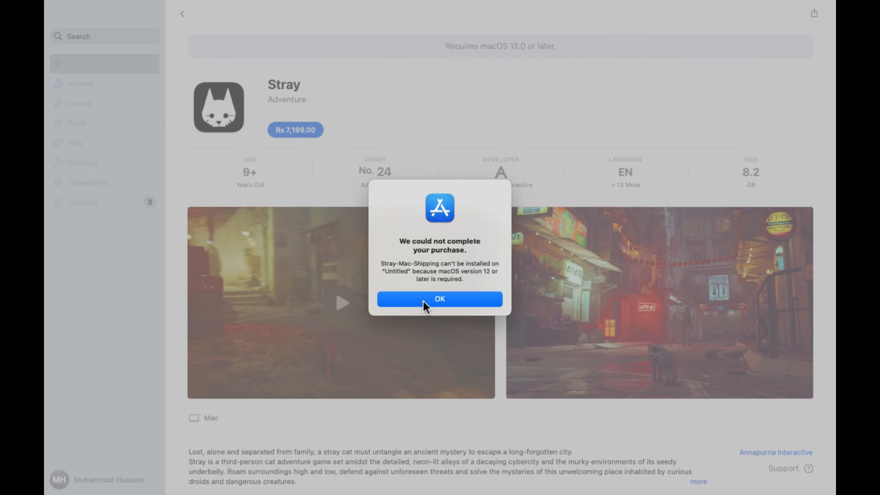
click(439, 299)
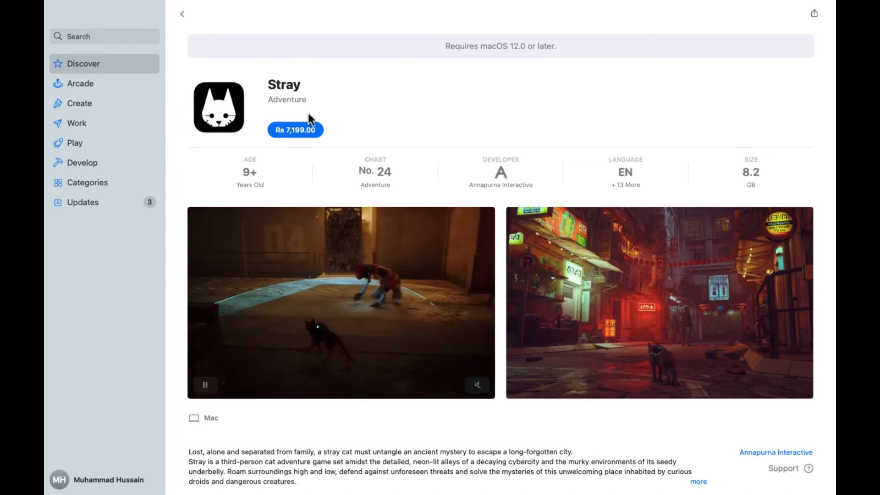